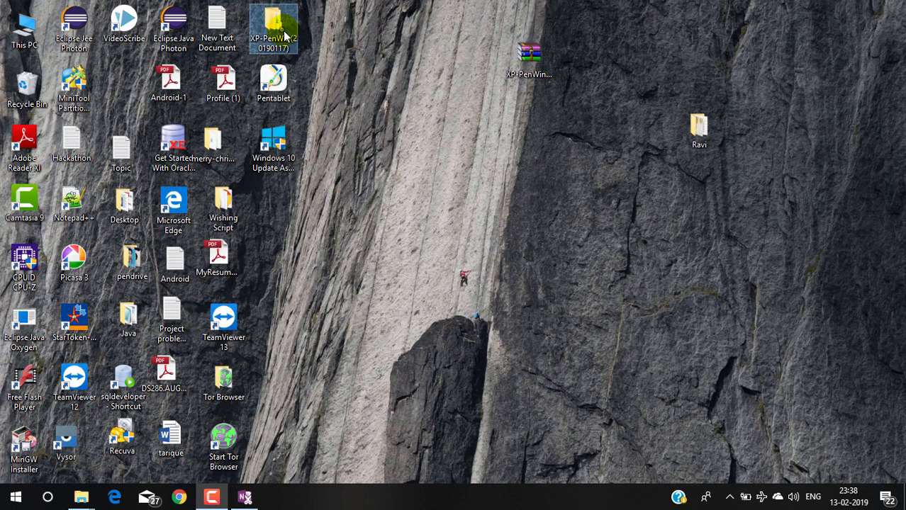
# Step: Browse into the XP-PenWin(20190117) driver folder to reach the application, then close the window
pyautogui.click(274, 29)
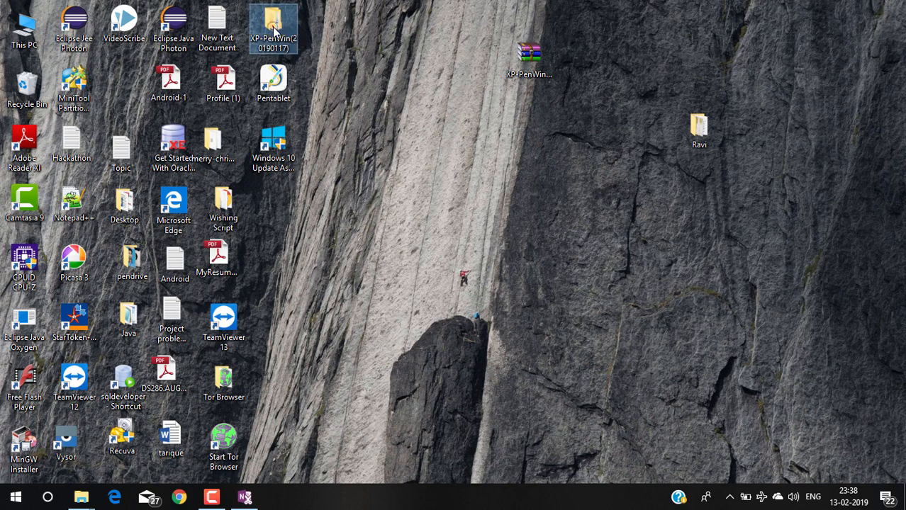
pyautogui.doubleClick(273, 25)
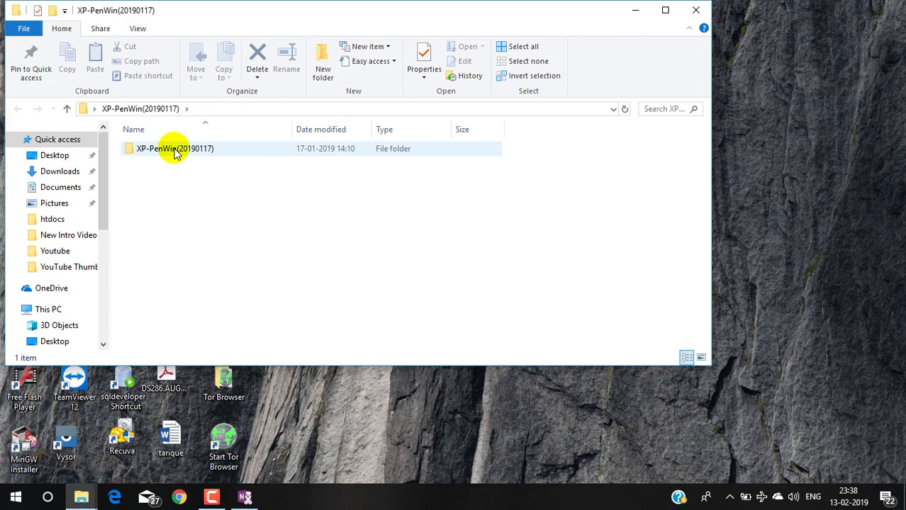
pyautogui.doubleClick(174, 149)
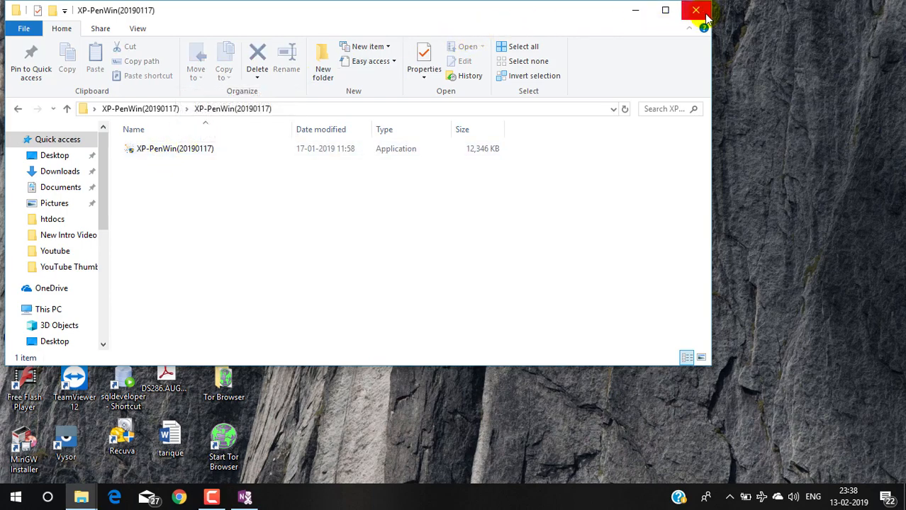
pyautogui.click(694, 10)
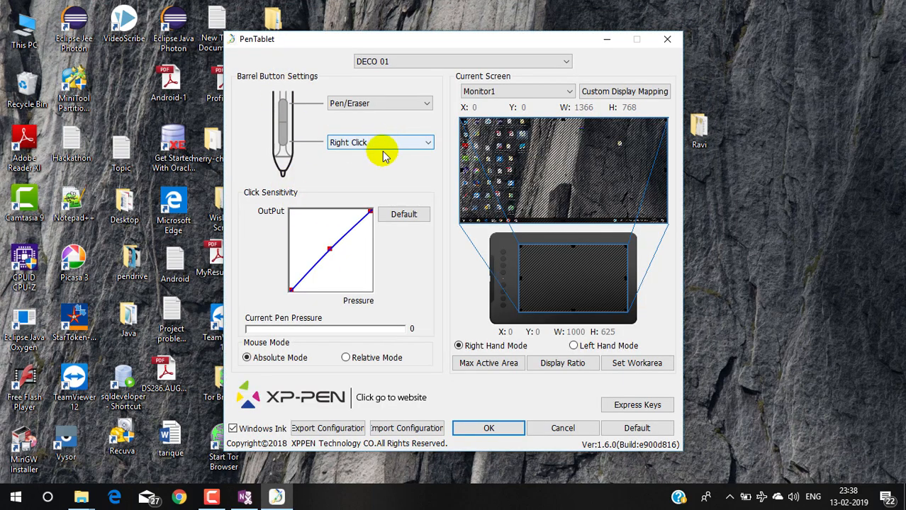
pyautogui.moveTo(487, 362)
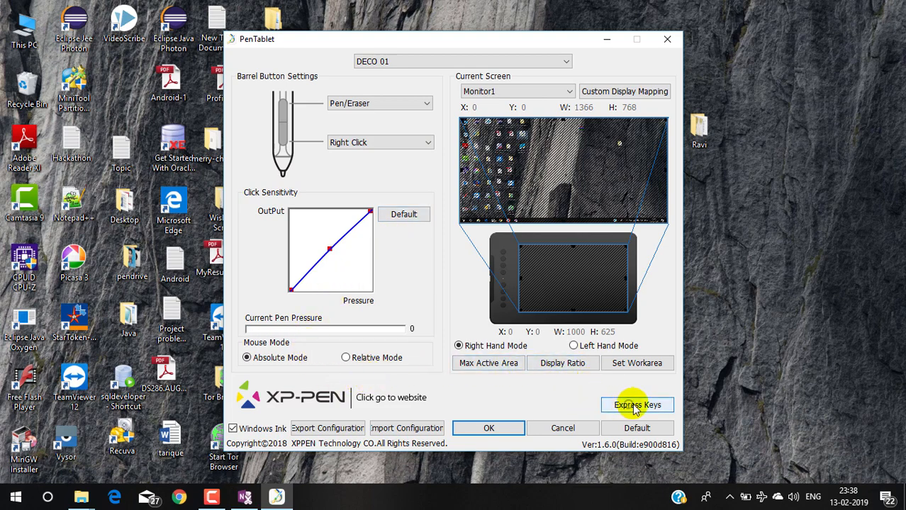
pyautogui.click(636, 406)
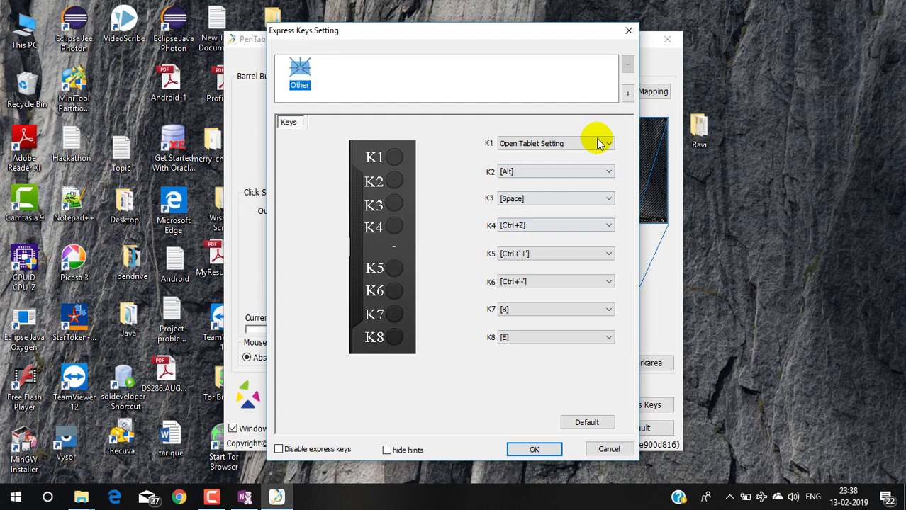
pyautogui.moveTo(537, 133)
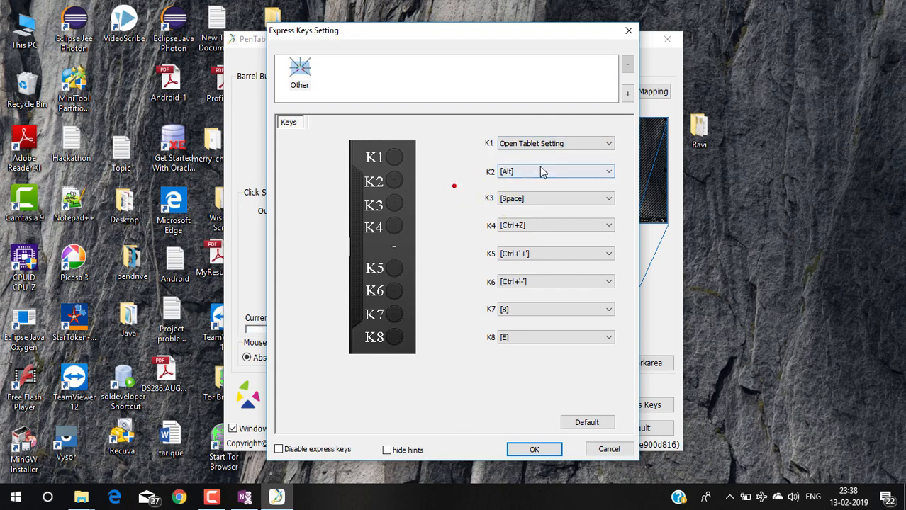
pyautogui.click(556, 198)
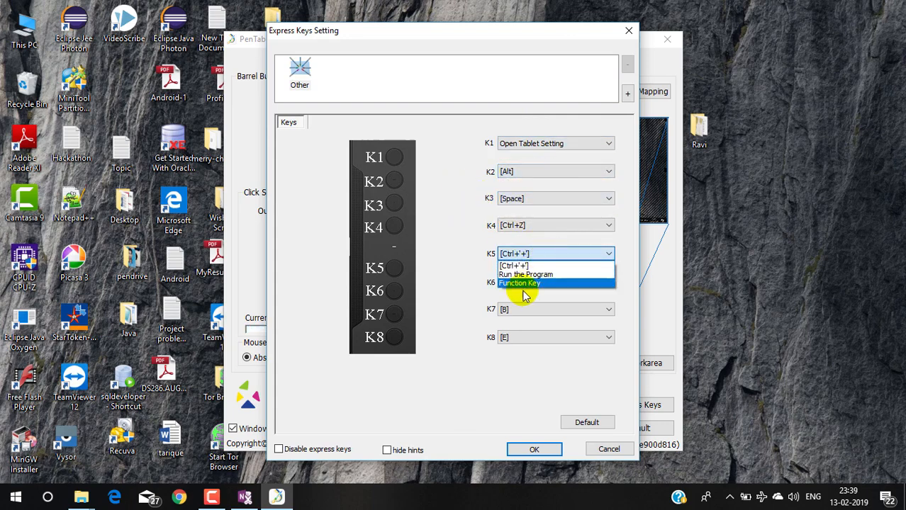
pyautogui.click(518, 284)
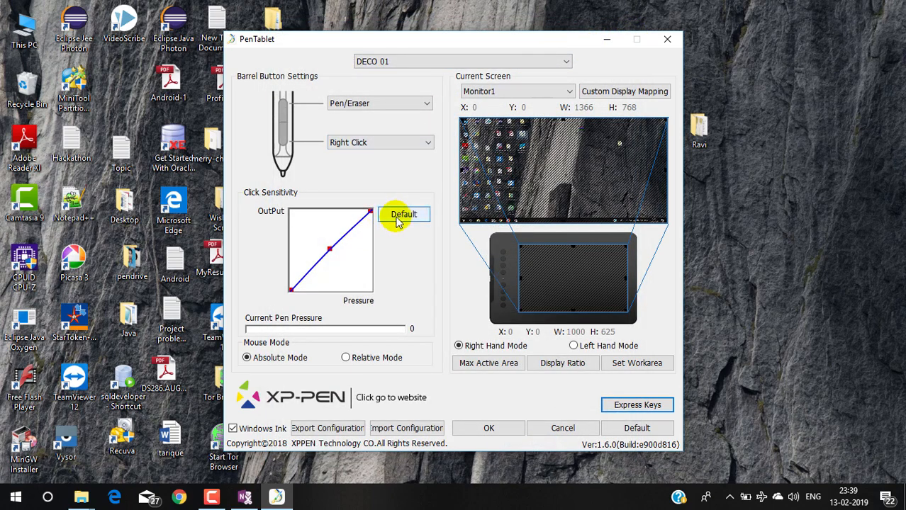
pyautogui.moveTo(271, 210)
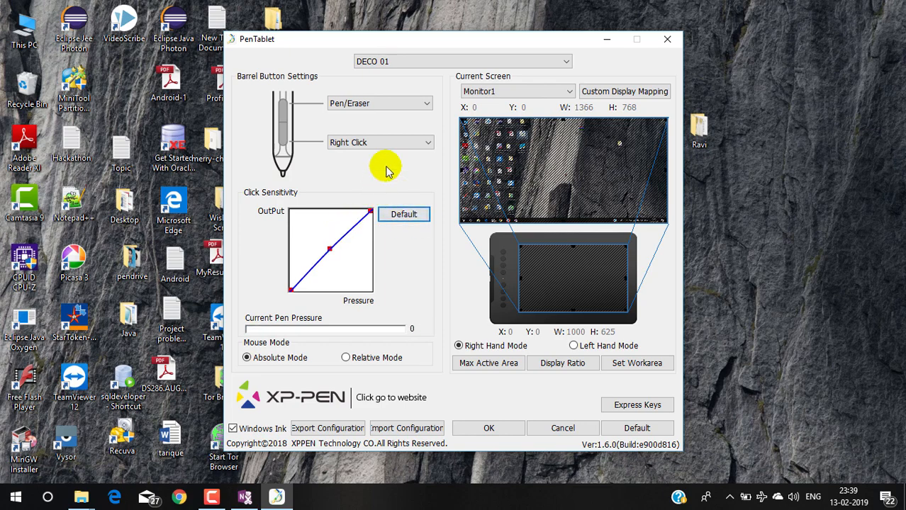
pyautogui.click(380, 142)
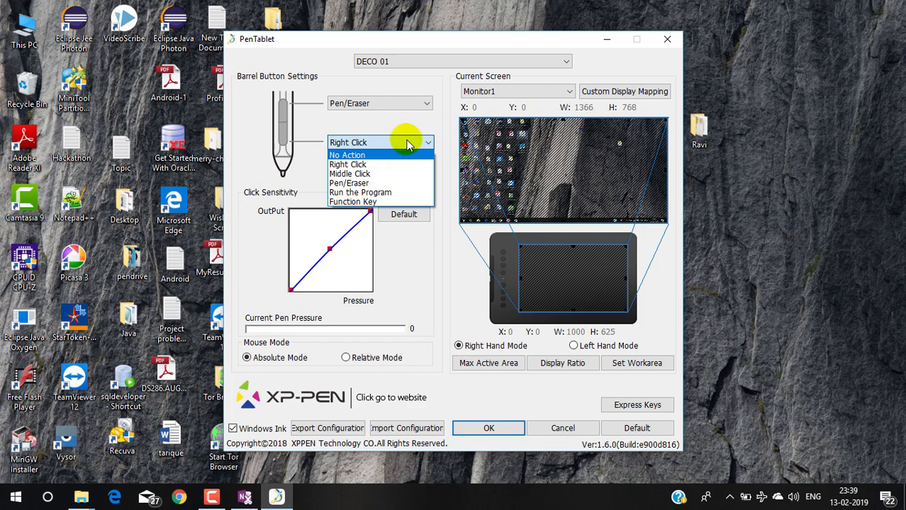
pyautogui.click(379, 142)
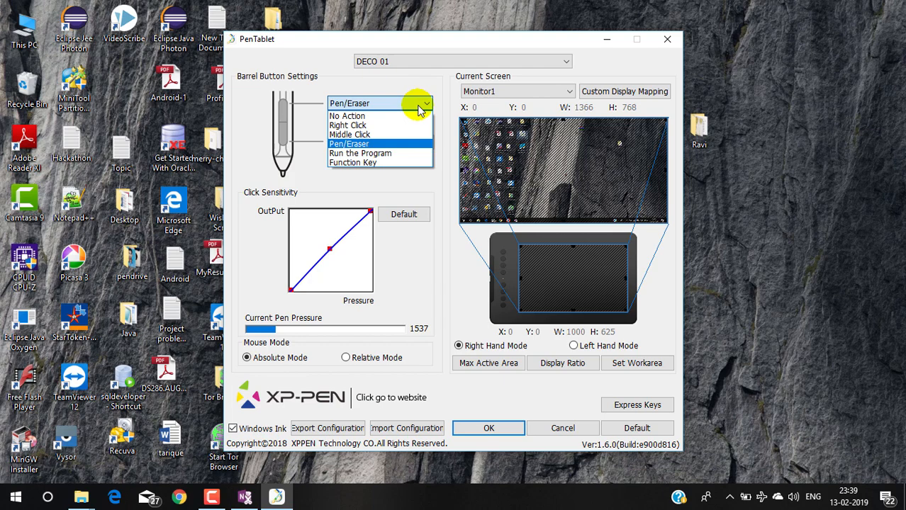
pyautogui.click(347, 125)
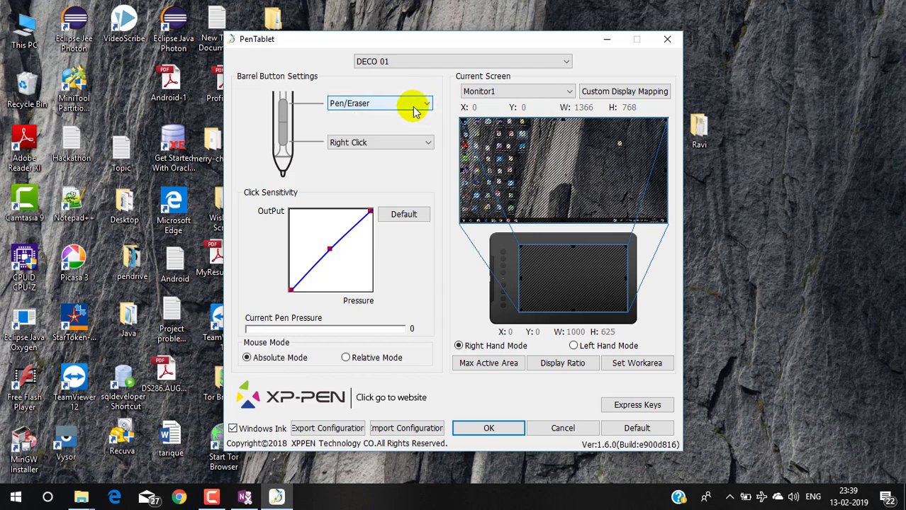
pyautogui.moveTo(446, 86)
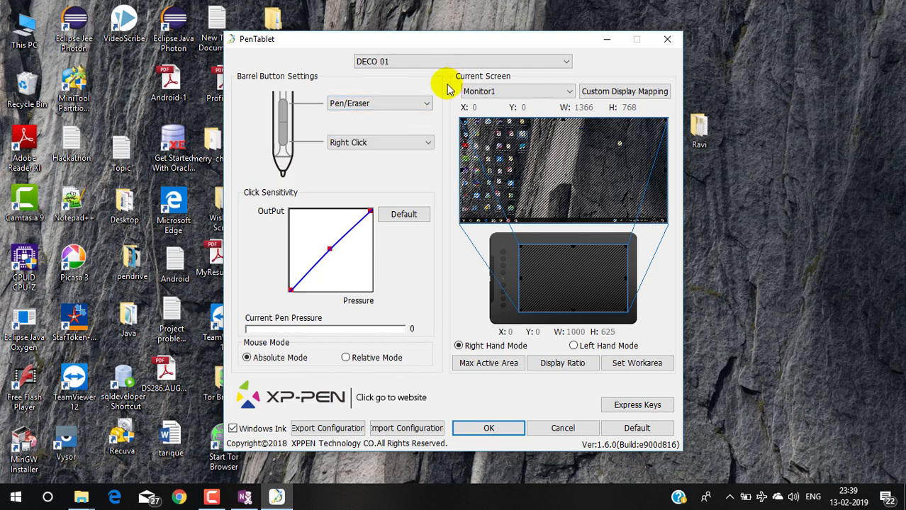
pyautogui.click(460, 61)
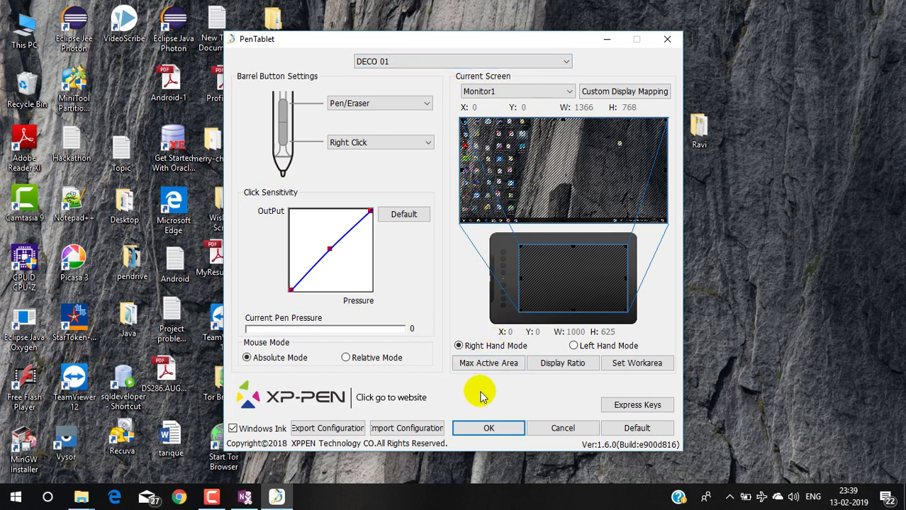
pyautogui.moveTo(530, 278)
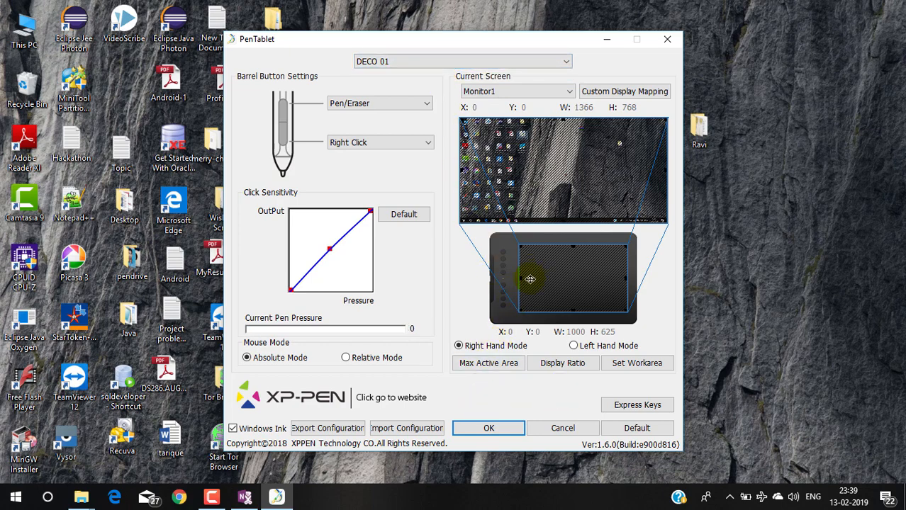
pyautogui.moveTo(580, 214)
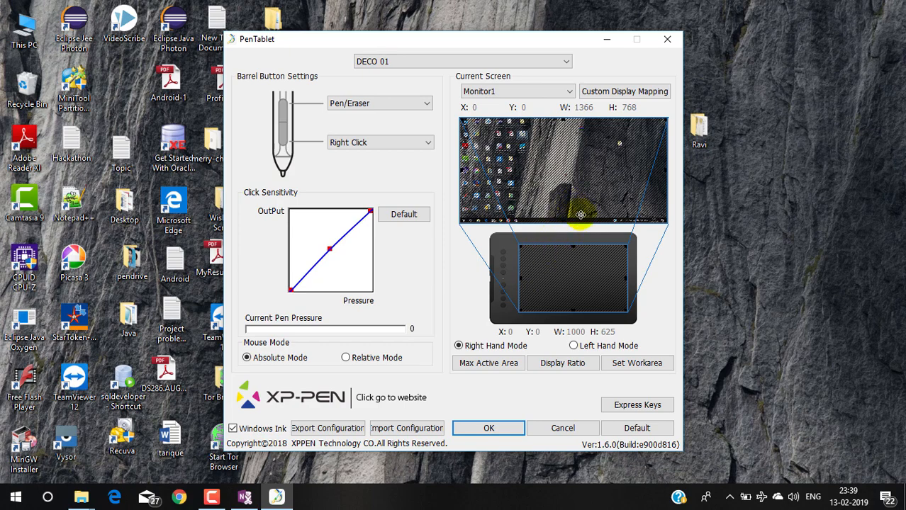
pyautogui.moveTo(555, 144)
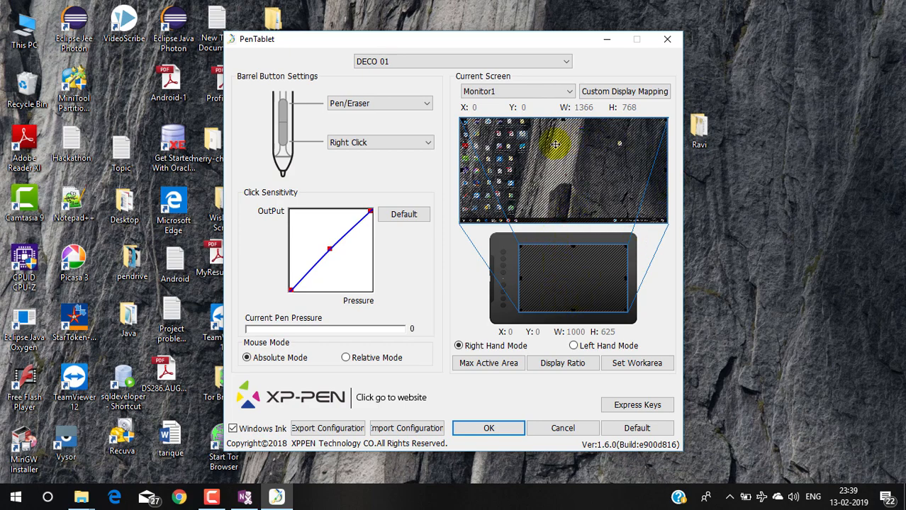
pyautogui.moveTo(646, 290)
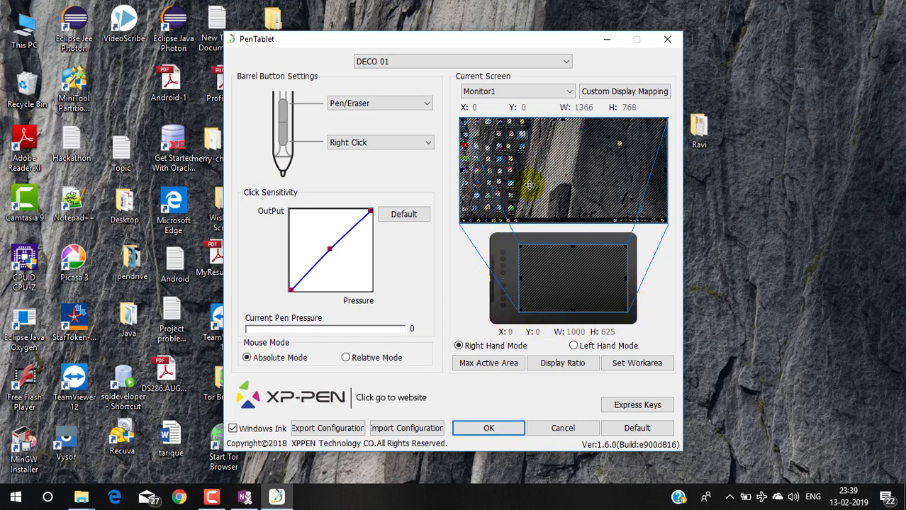
pyautogui.moveTo(547, 255)
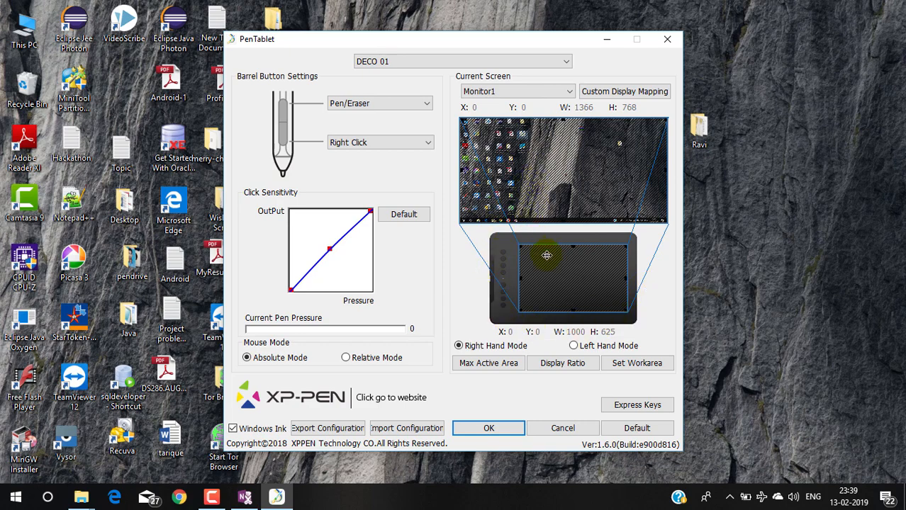
pyautogui.moveTo(566, 286)
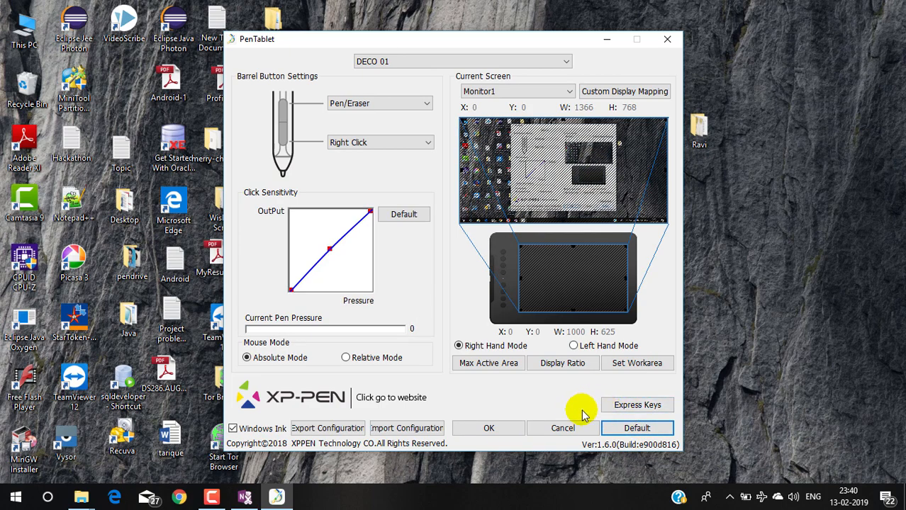
pyautogui.moveTo(563, 363)
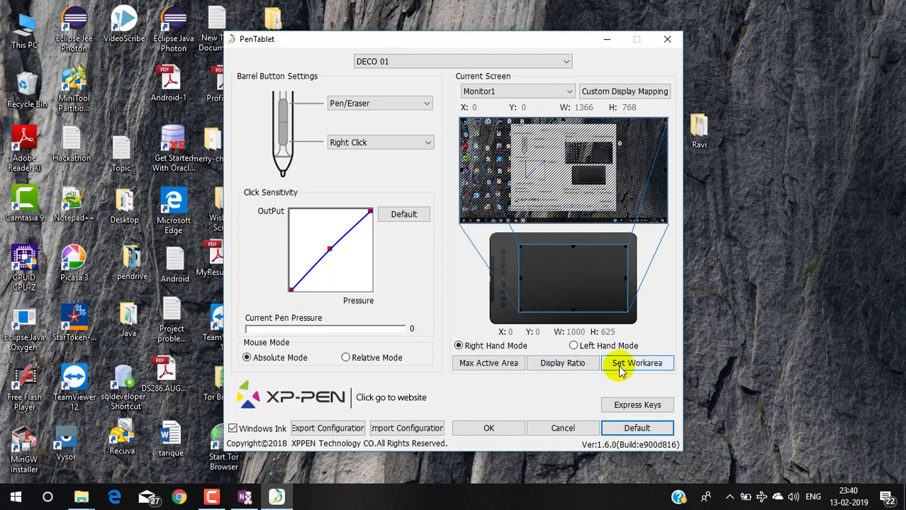
# Step: Toggle Display Ratio for the work area and review the Express Keys assignments
pyautogui.click(561, 363)
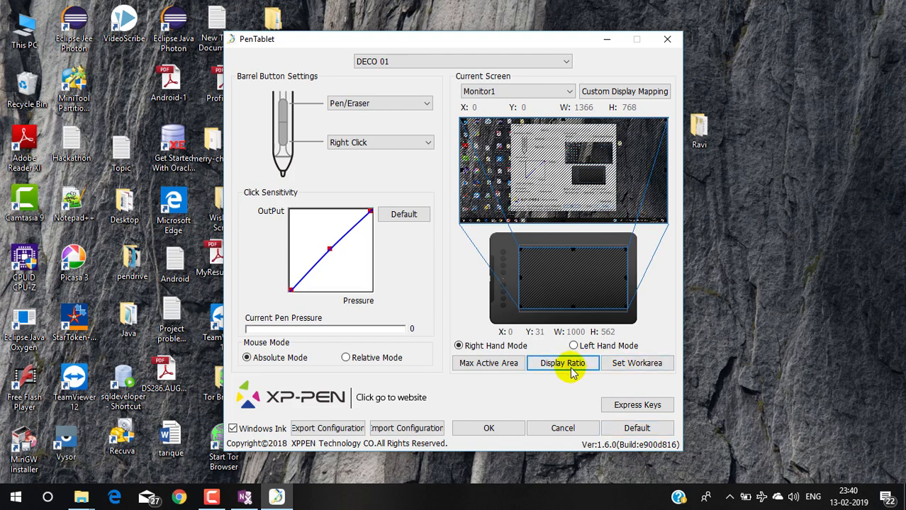
pyautogui.click(562, 363)
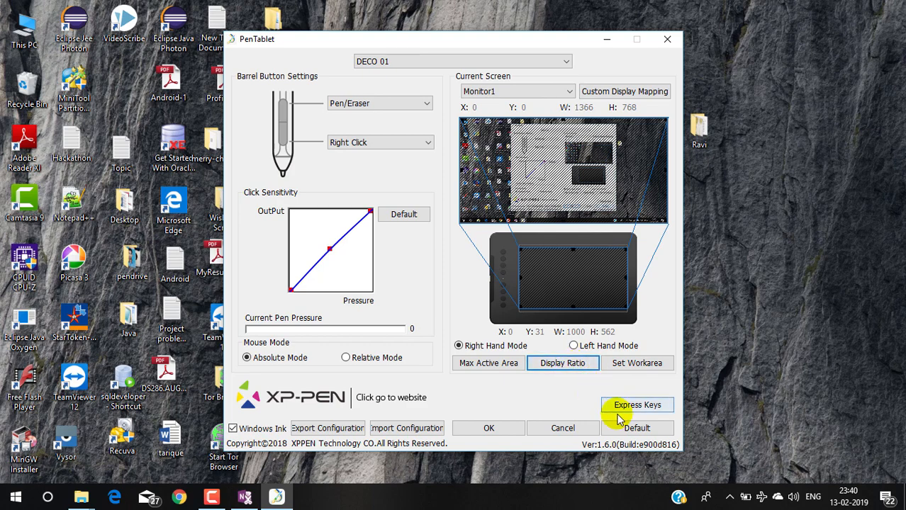
pyautogui.click(637, 405)
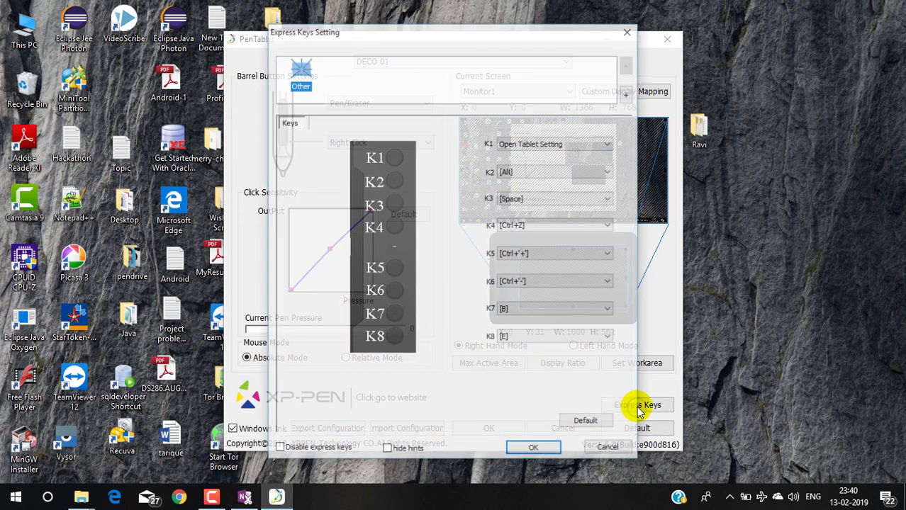
pyautogui.click(533, 447)
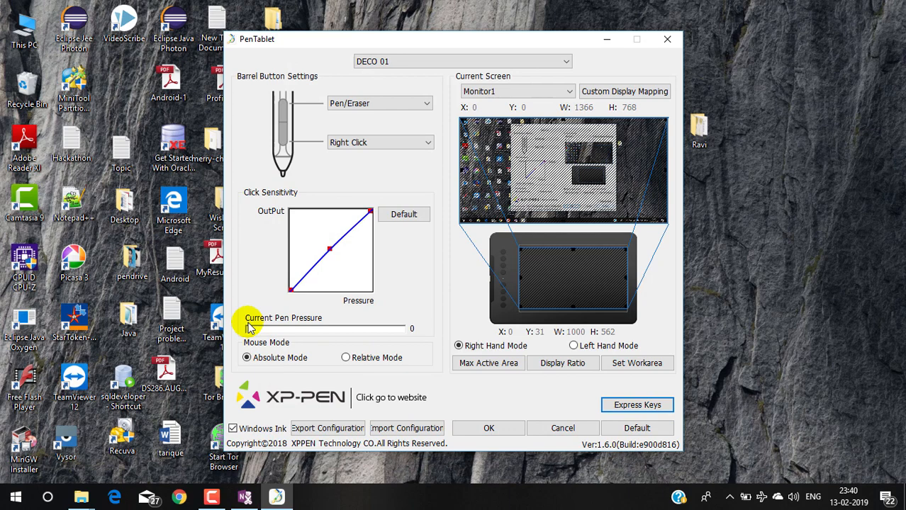
pyautogui.moveTo(286, 326)
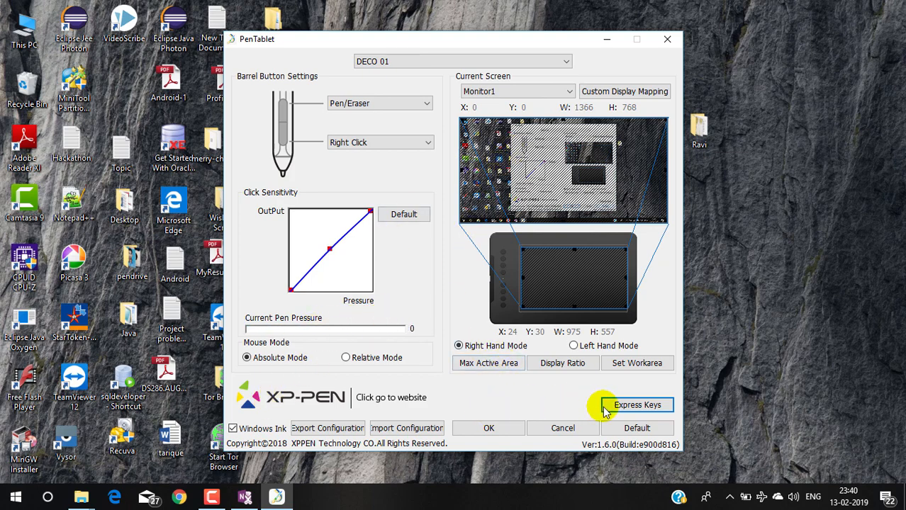
# Step: Review Express Keys once more without changes and confirm the PenTablet settings with OK
pyautogui.click(636, 405)
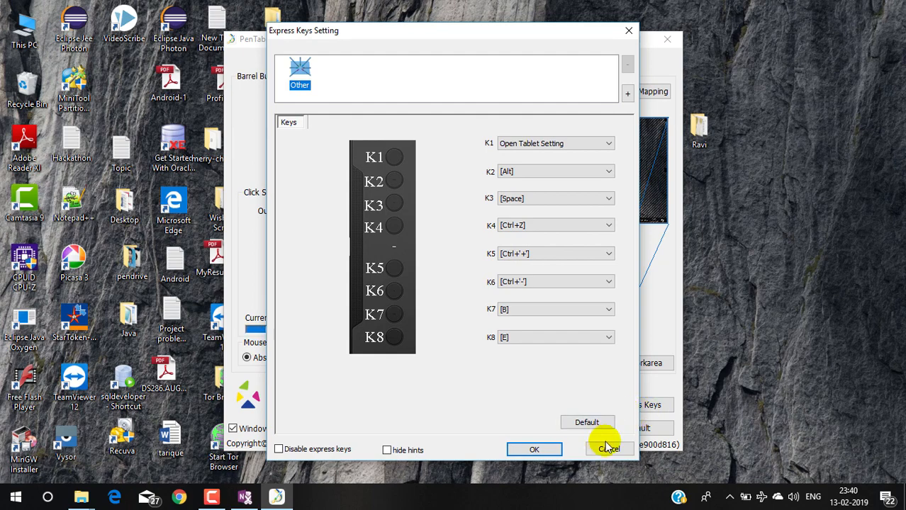
pyautogui.click(608, 450)
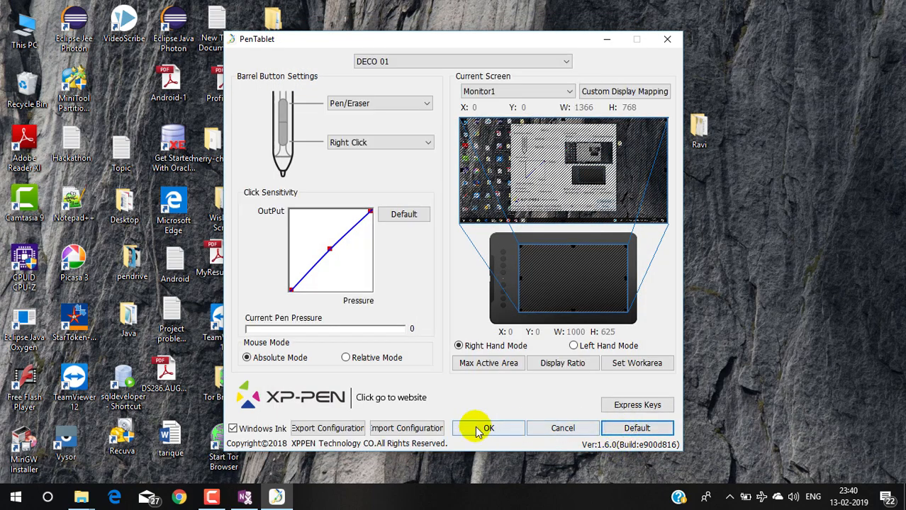
pyautogui.click(487, 428)
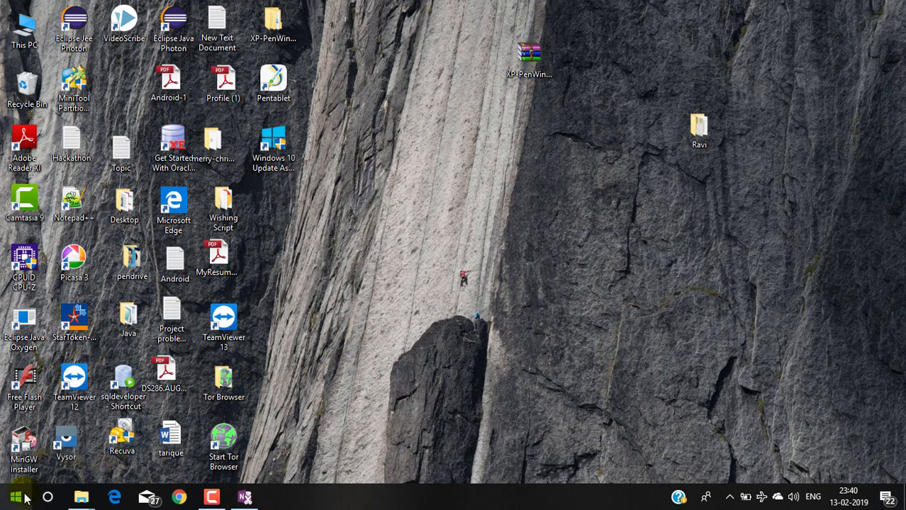
# Step: Launch PowerPoint 2013 from Start search and dismiss the Office activation notice
pyautogui.click(12, 496)
pyautogui.write('p')
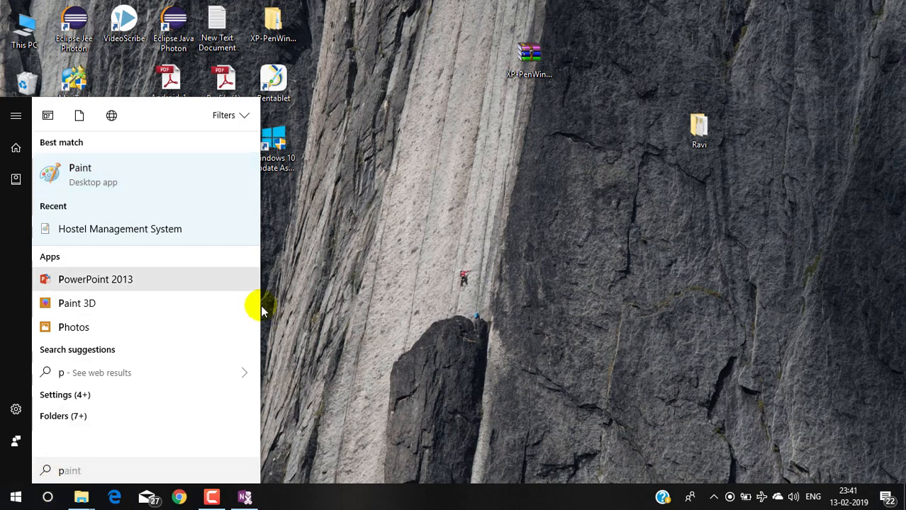
pyautogui.click(95, 279)
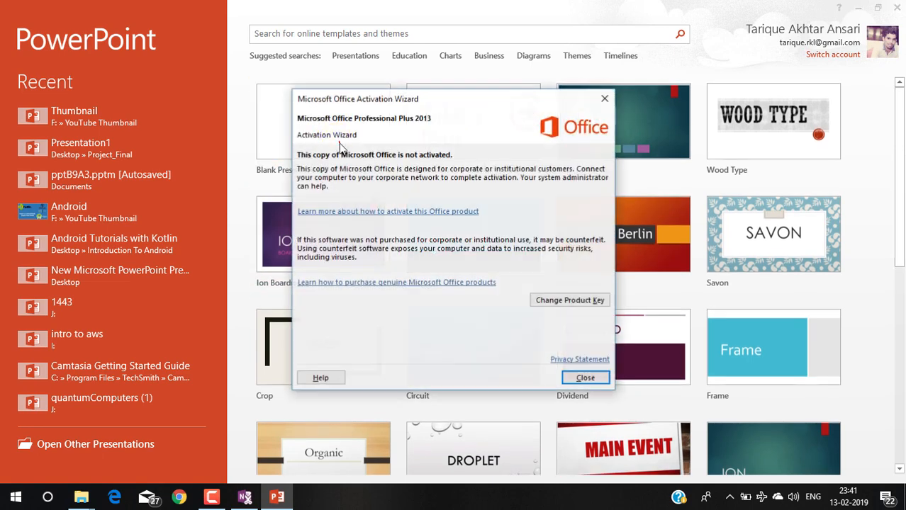
pyautogui.click(584, 377)
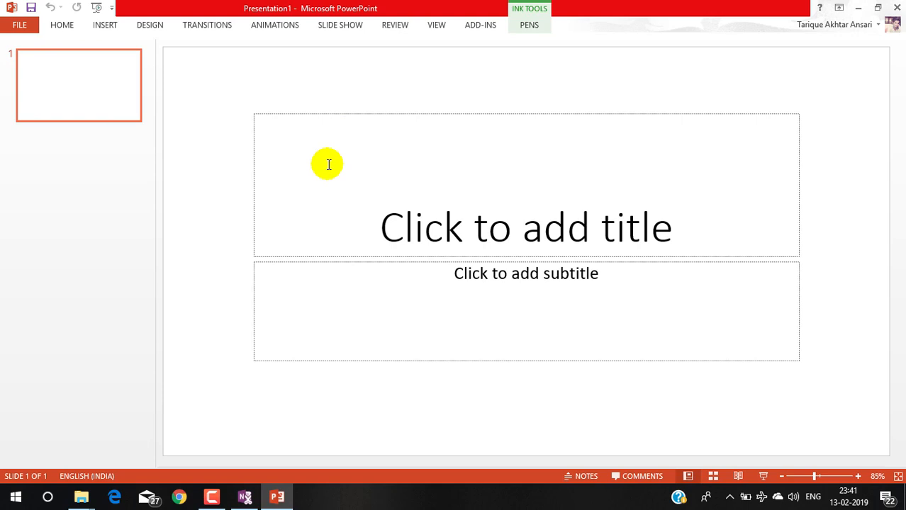
pyautogui.moveTo(394, 21)
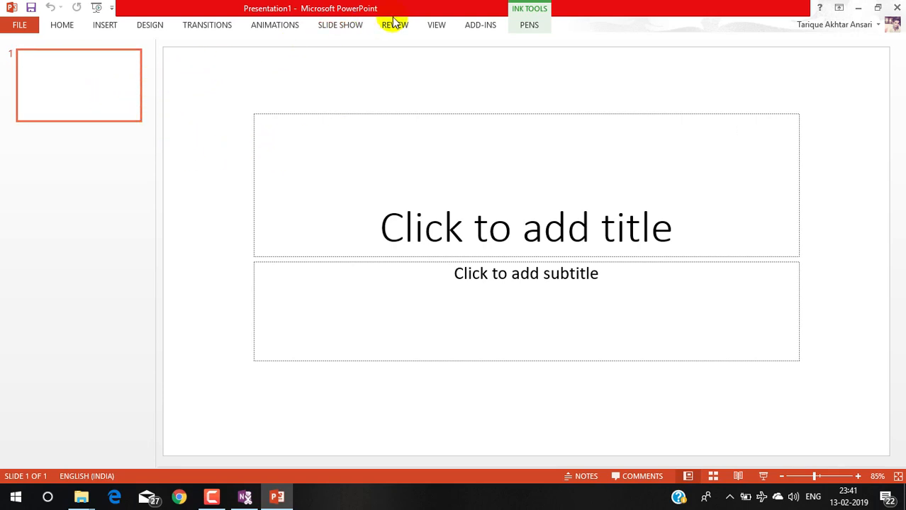
pyautogui.moveTo(529, 26)
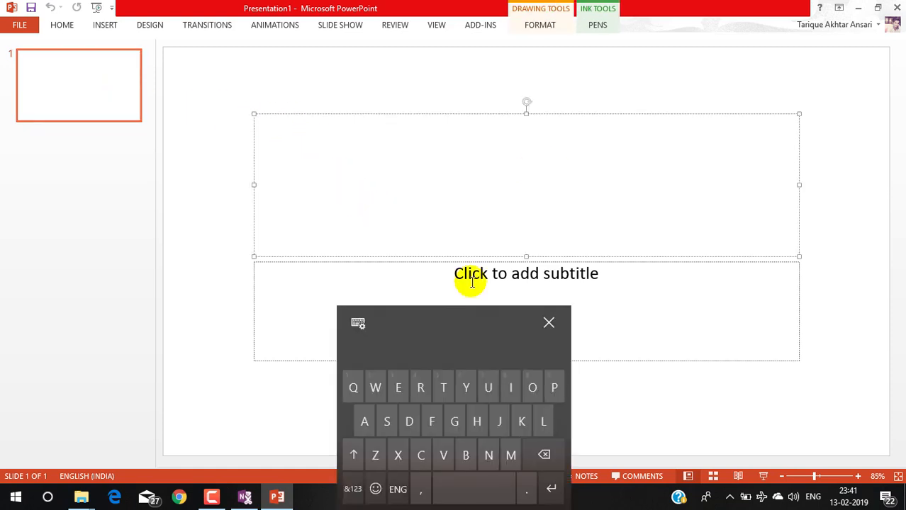
# Step: Enter 'Hello world tutorial' as the title slide heading, removing stray trailing characters
pyautogui.write('h')
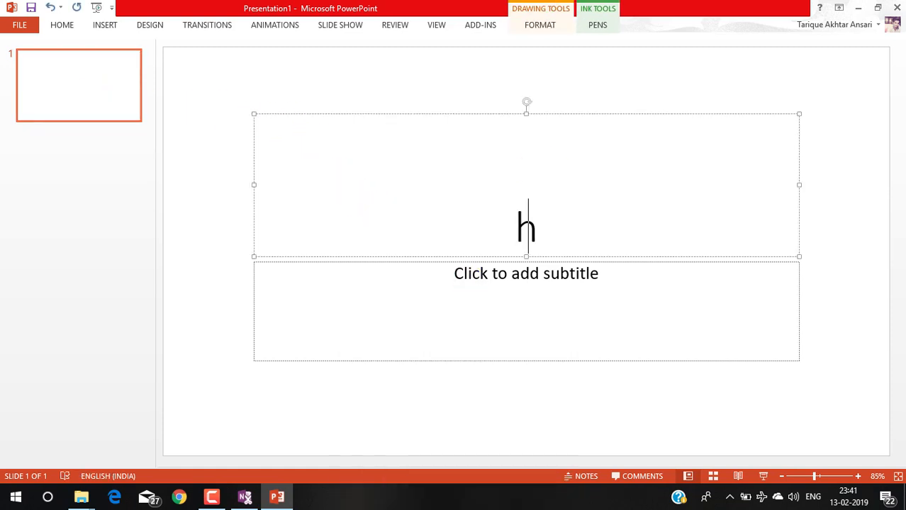
pyautogui.write('ello worl')
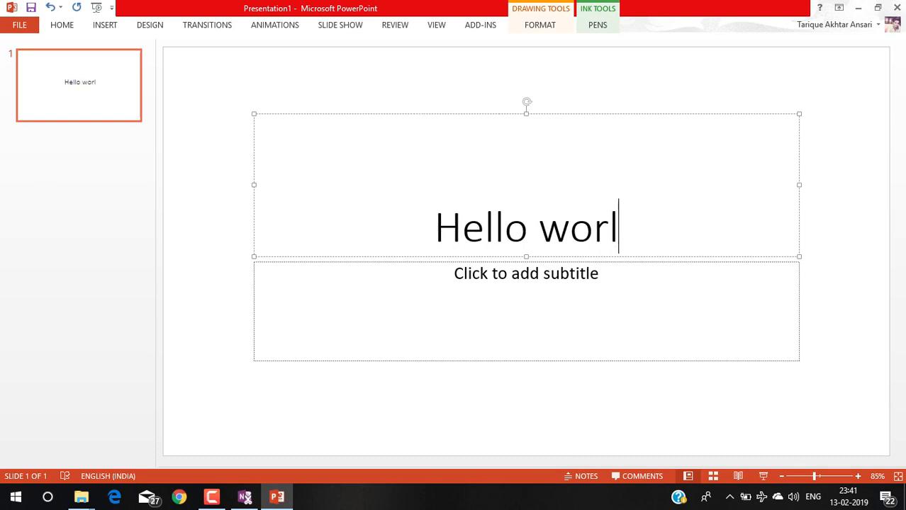
pyautogui.write('d tut')
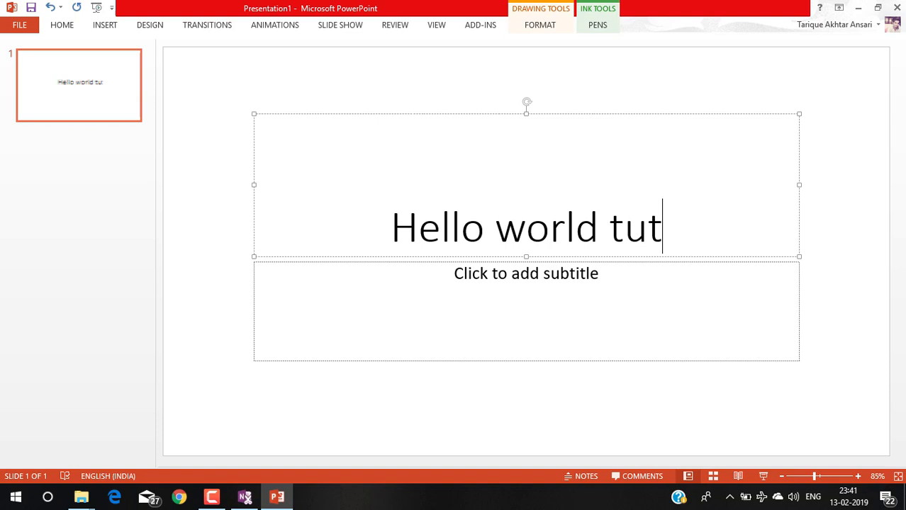
pyautogui.write('orial;l')
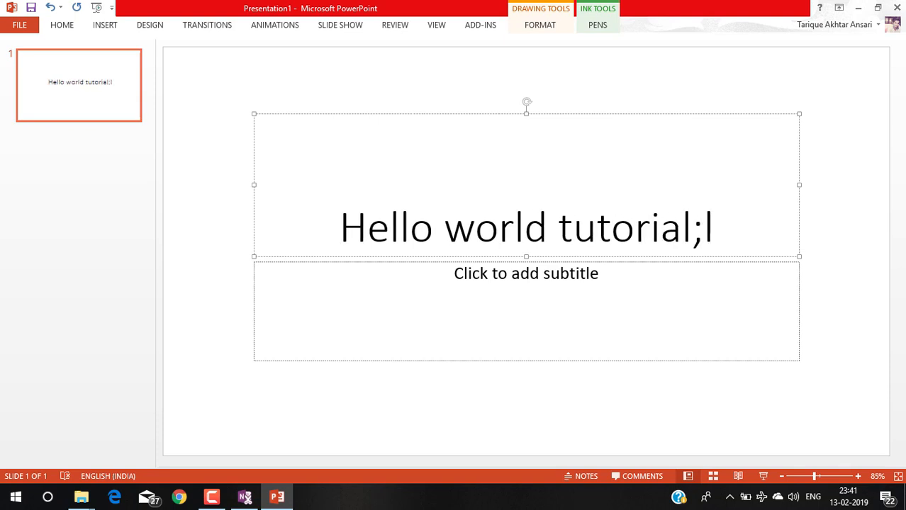
pyautogui.press('BackSpace')
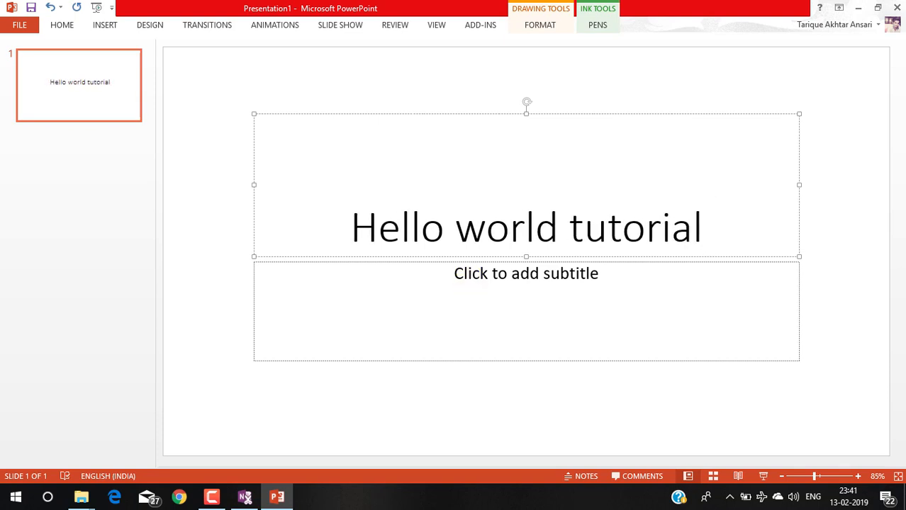